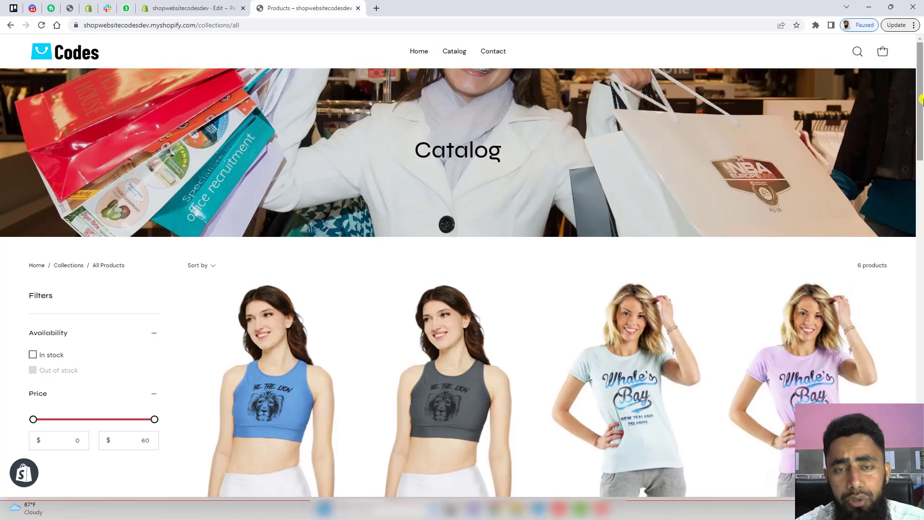
- Scroll through the storefront home page and back to its top
scroll("down", 3)
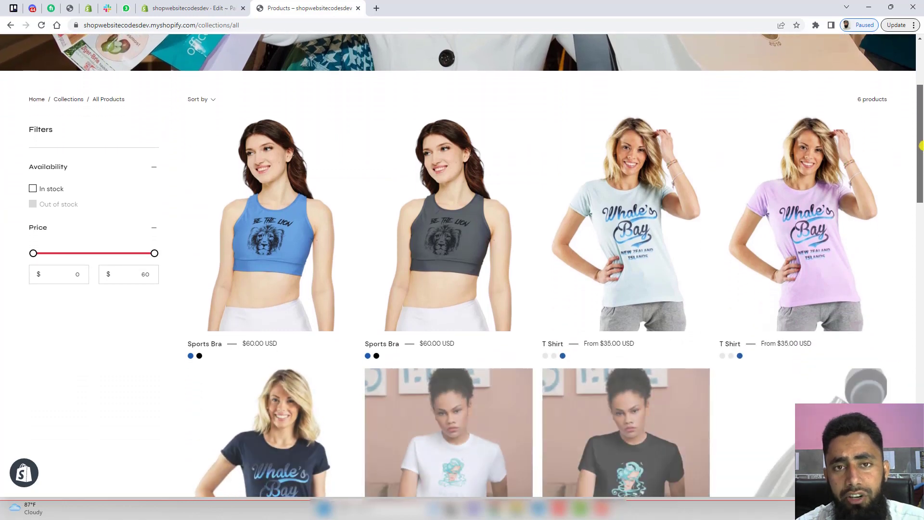
scroll("down", 3)
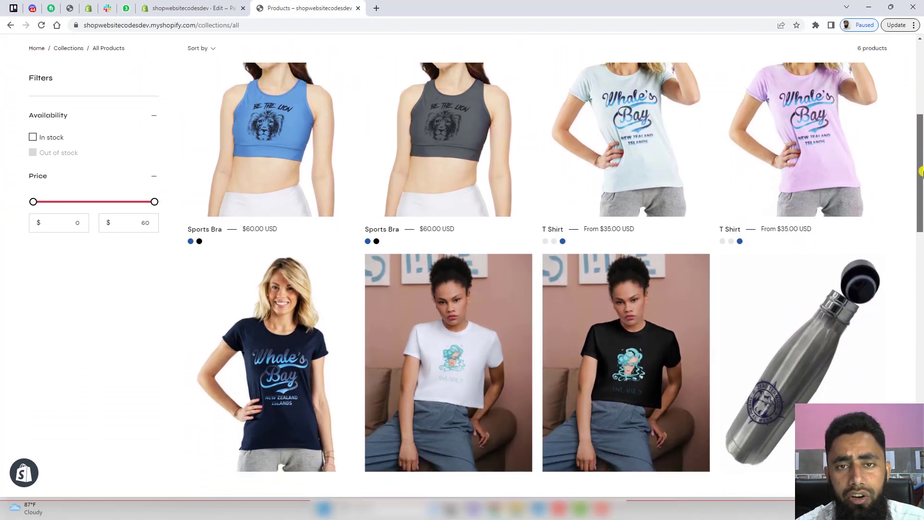
scroll("down", 3)
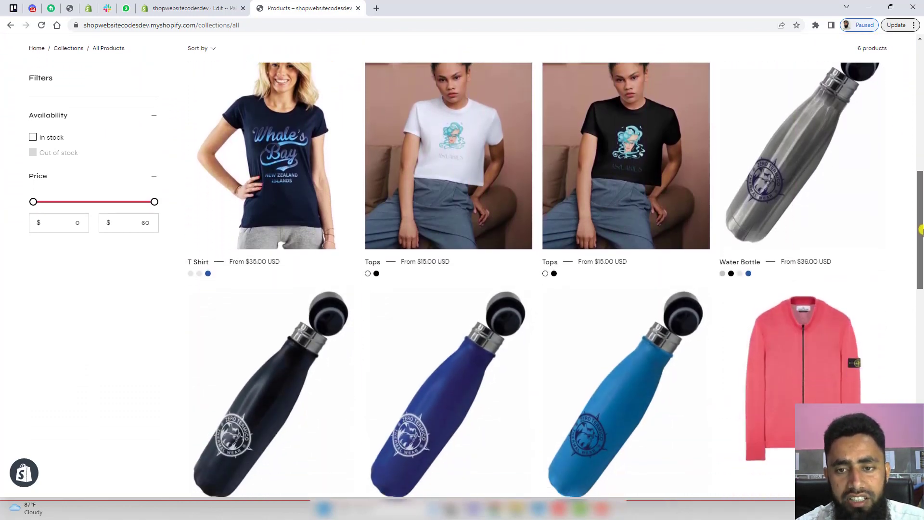
scroll("down", 3)
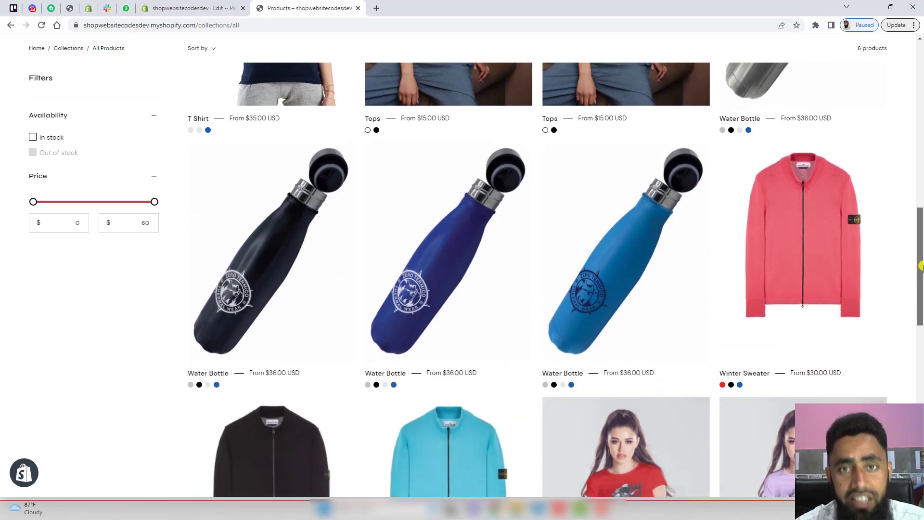
scroll("down", 3)
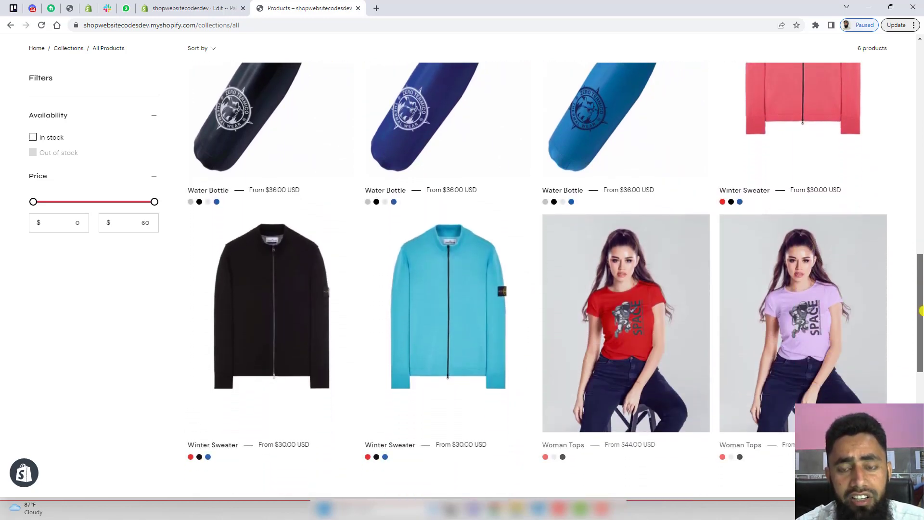
scroll("down", 3)
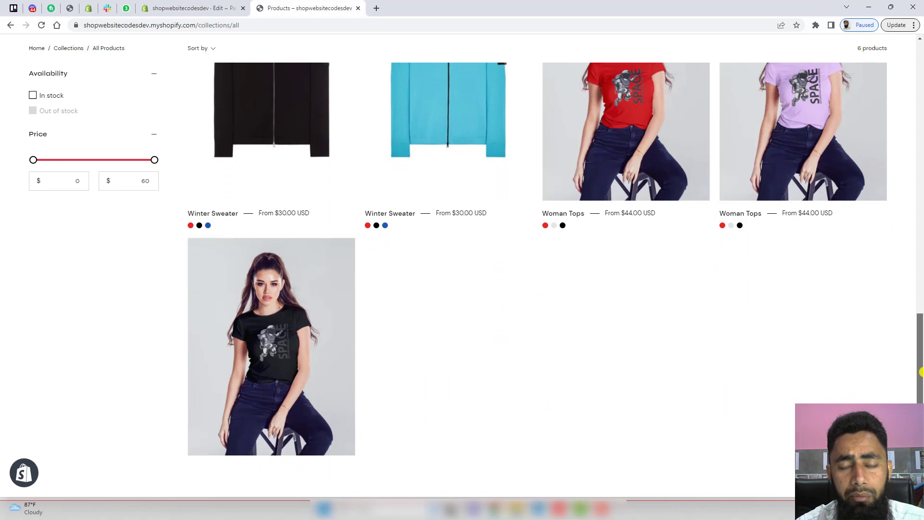
scroll("down", 3)
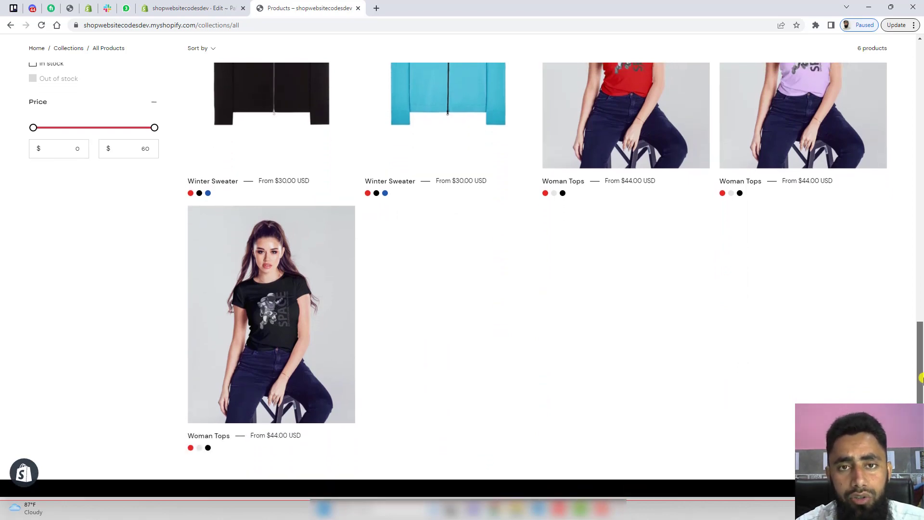
scroll("up", 3)
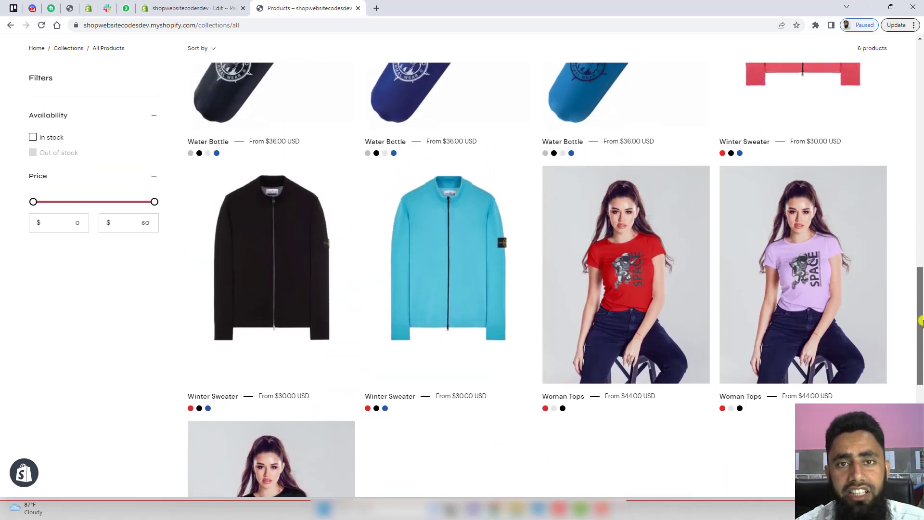
scroll("up", 3)
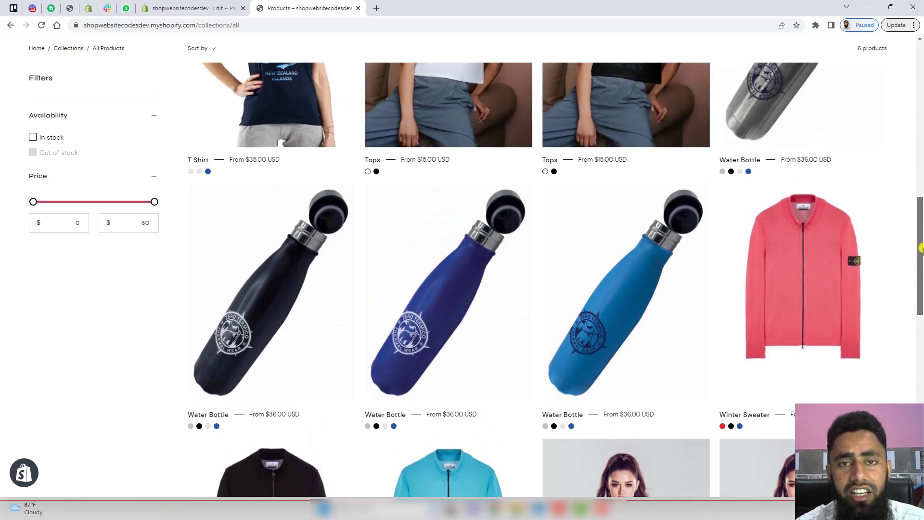
scroll("up", 3)
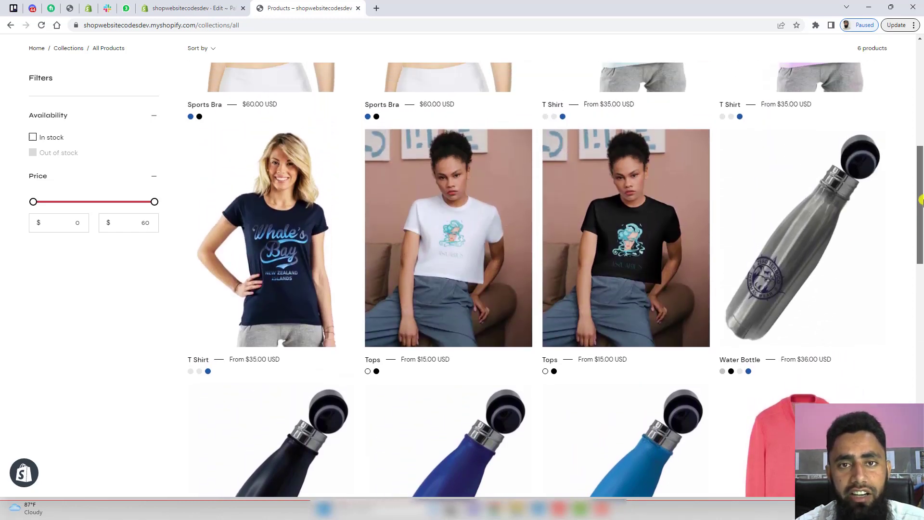
scroll("up", 3)
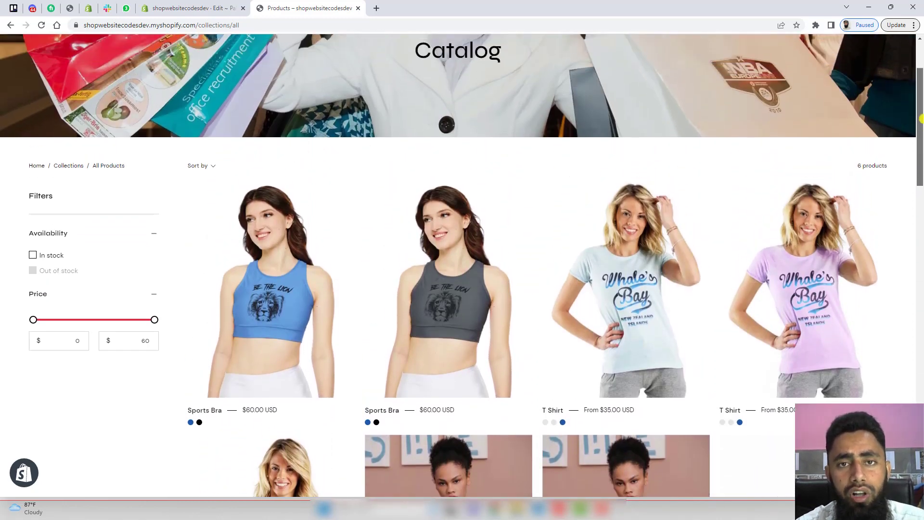
scroll("up", 3)
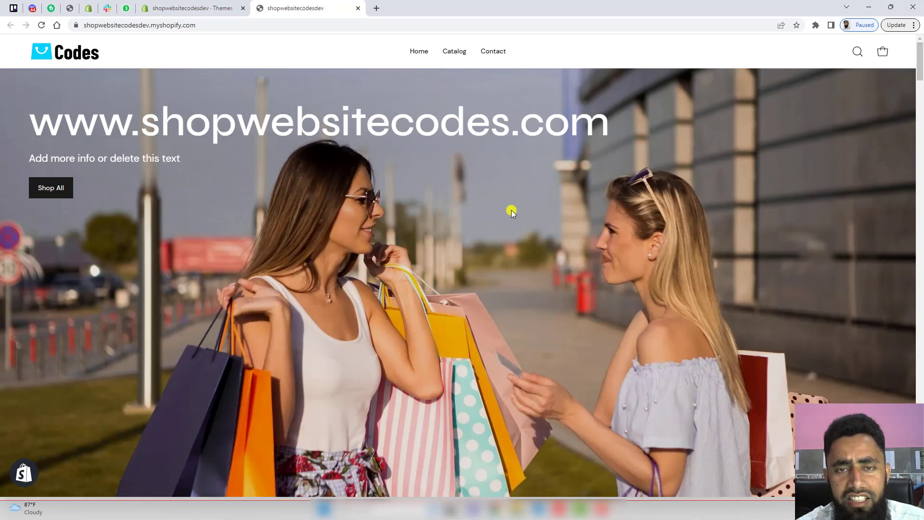
mouse_move(550, 287)
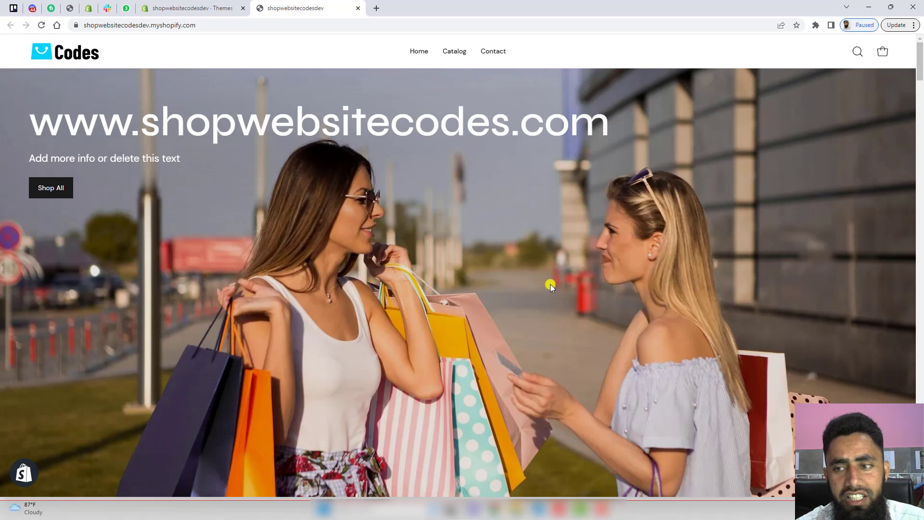
scroll("down", 3)
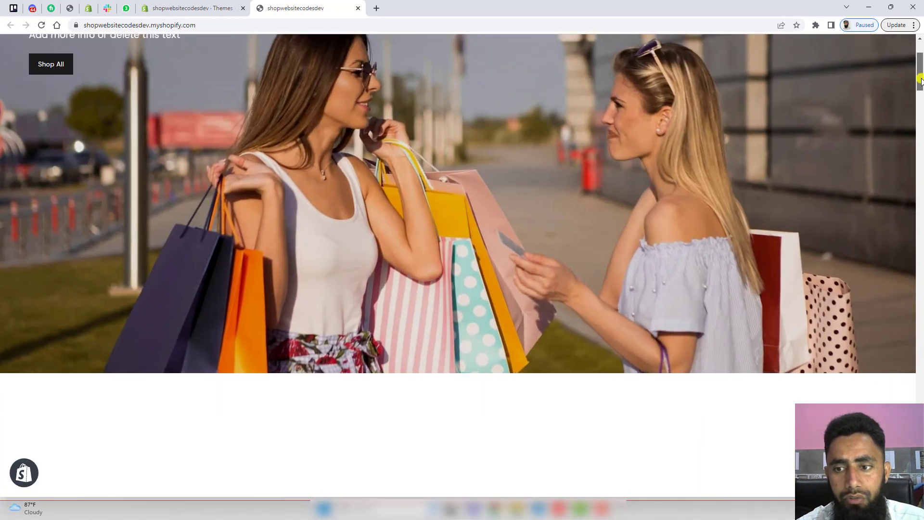
scroll("down", 3)
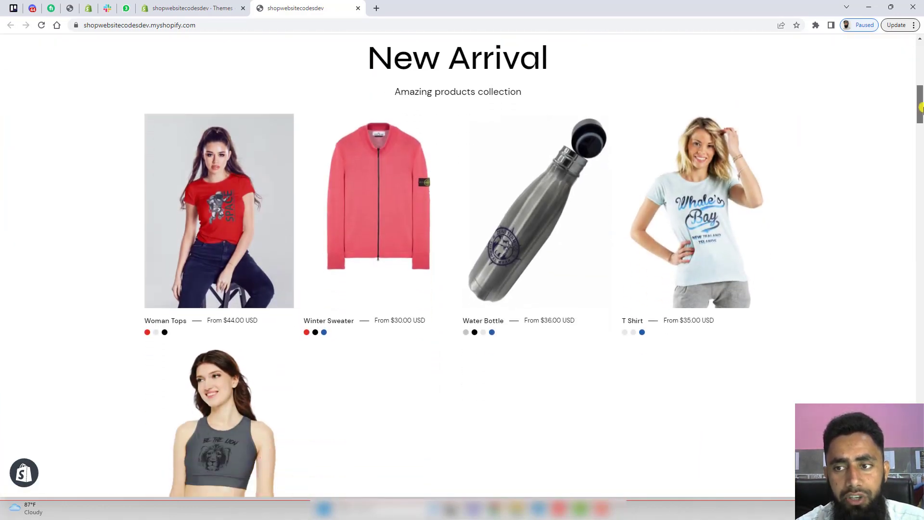
scroll("down", 3)
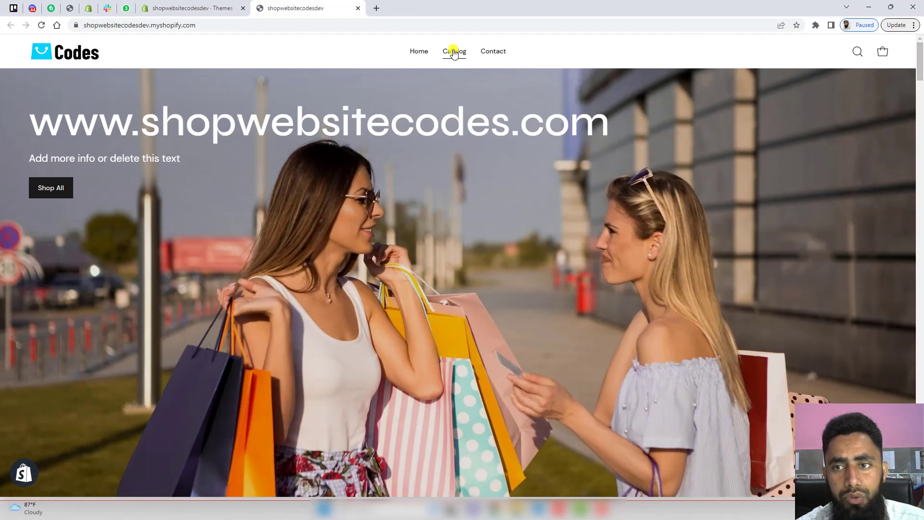
- Browse the storefront Catalog collection, then return to the admin Themes page
left_click(453, 51)
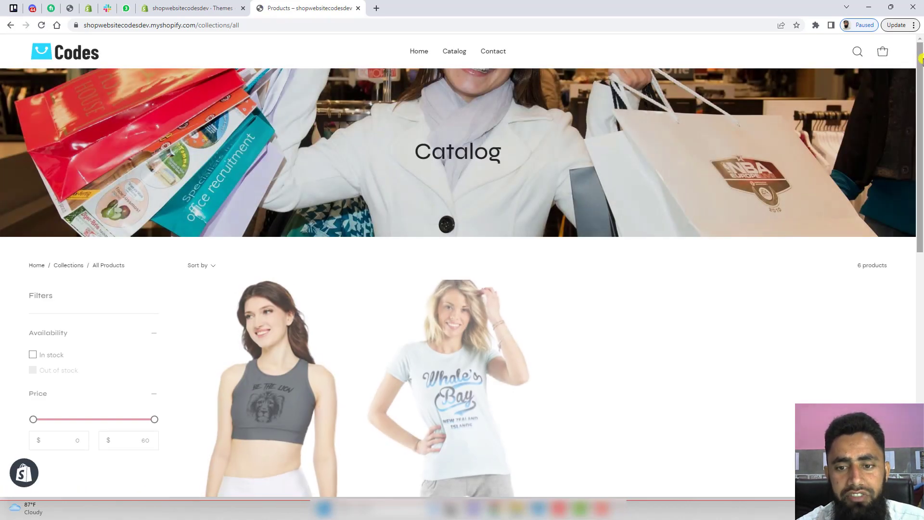
scroll("down", 3)
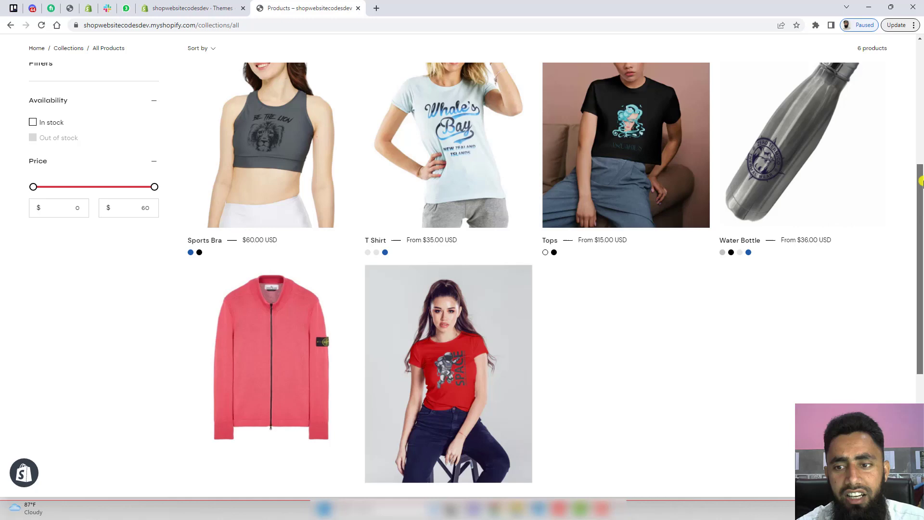
scroll("up", 3)
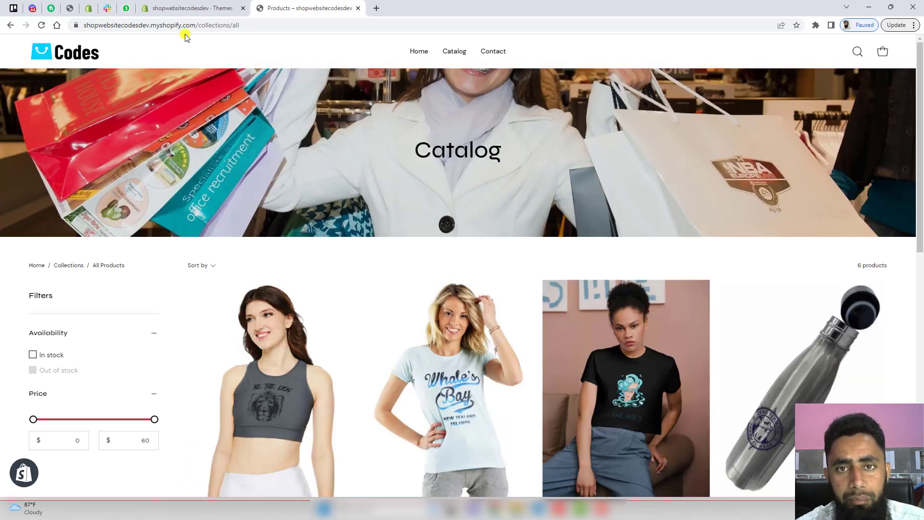
left_click(189, 8)
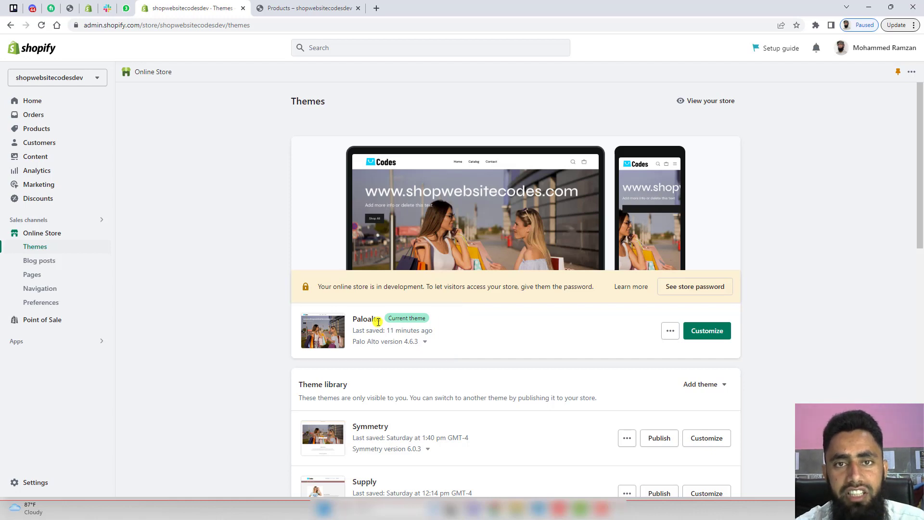
- Launch Edit code from the Palo Alto theme's Actions menu
left_click(670, 330)
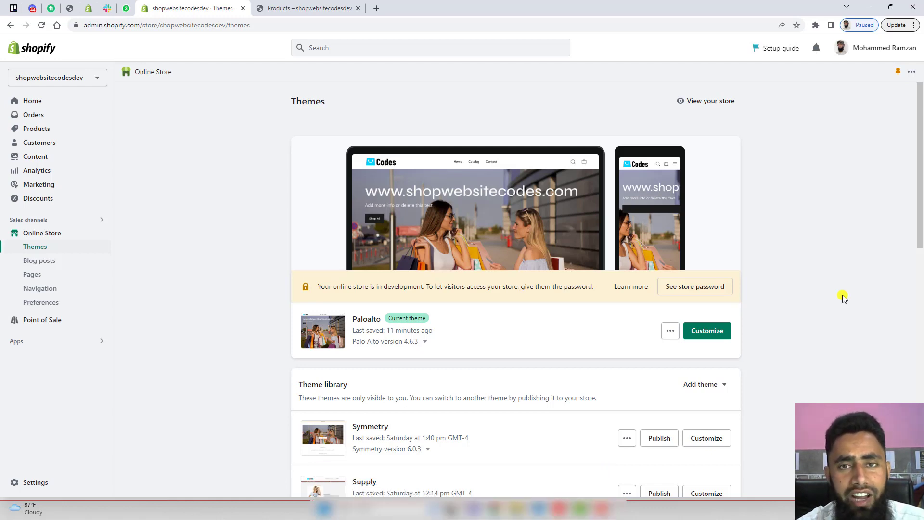
left_click(671, 331)
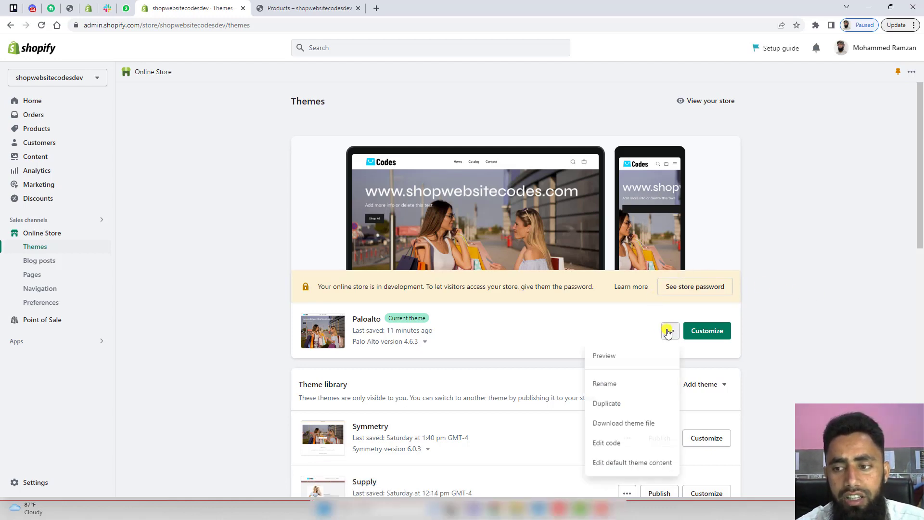
left_click(606, 443)
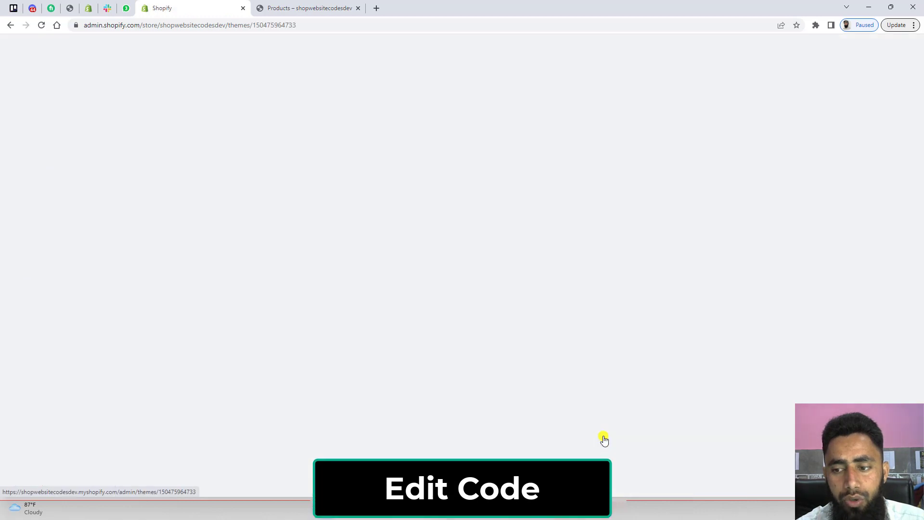
mouse_move(247, 225)
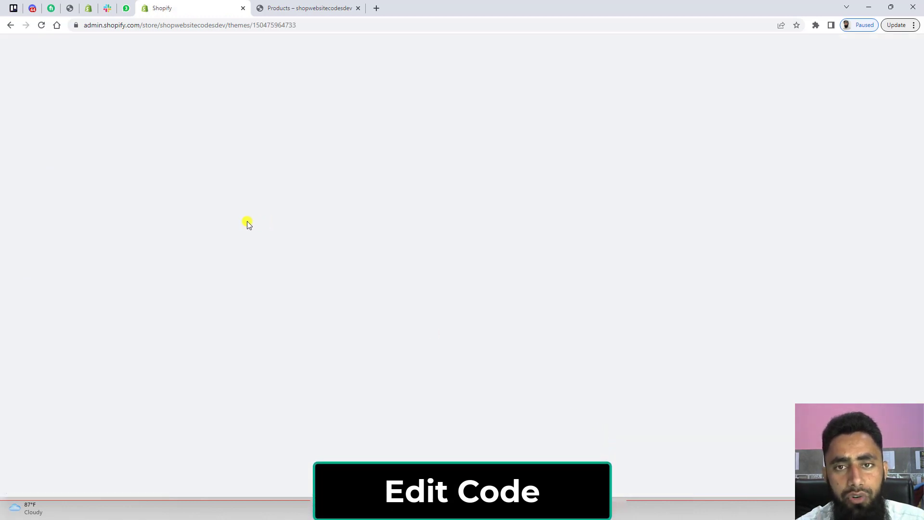
left_click(462, 492)
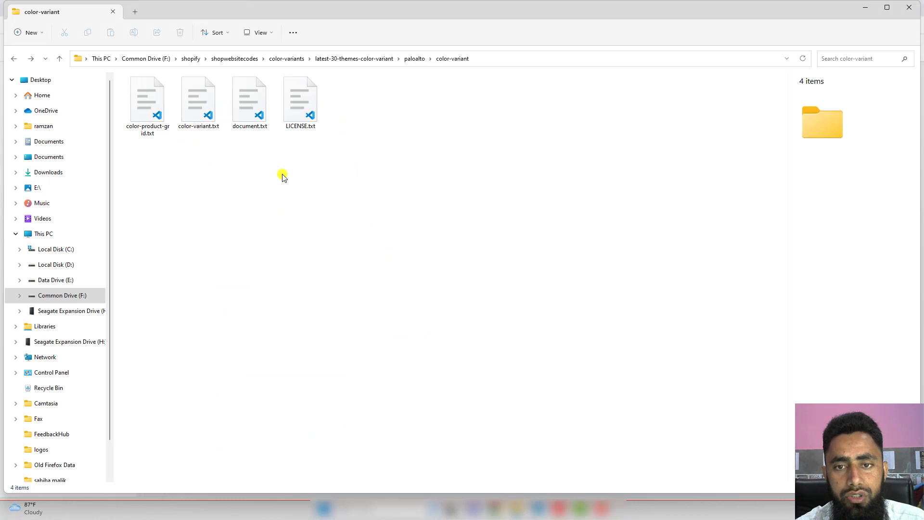
mouse_move(269, 177)
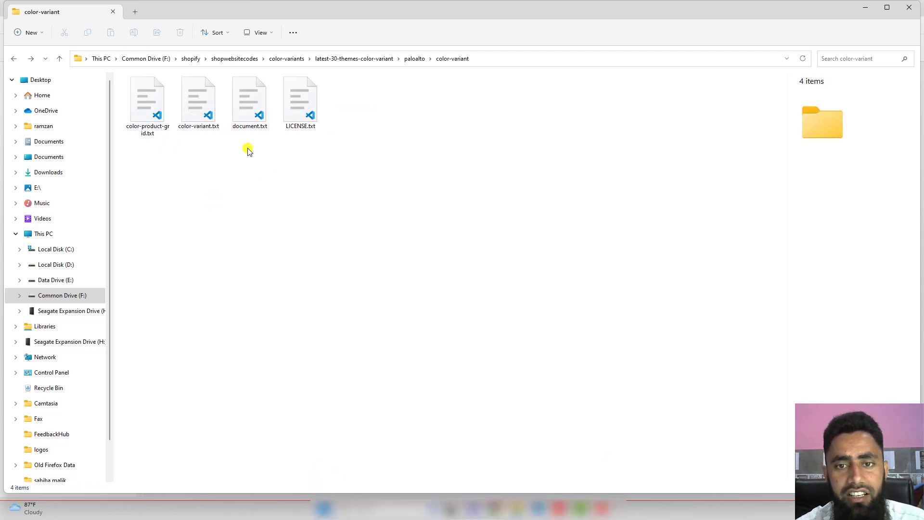
- Read document.txt from the color-variant folder and select the snippet name color-variant
left_click(249, 100)
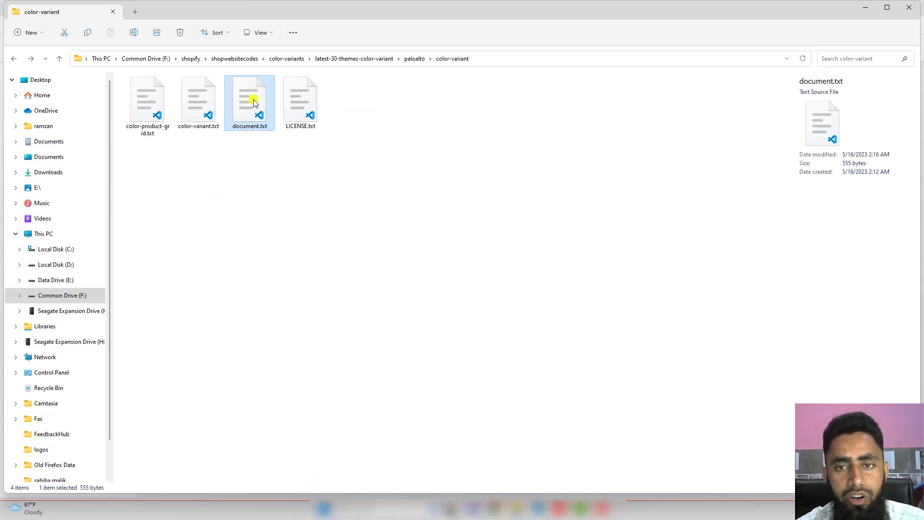
double_click(250, 100)
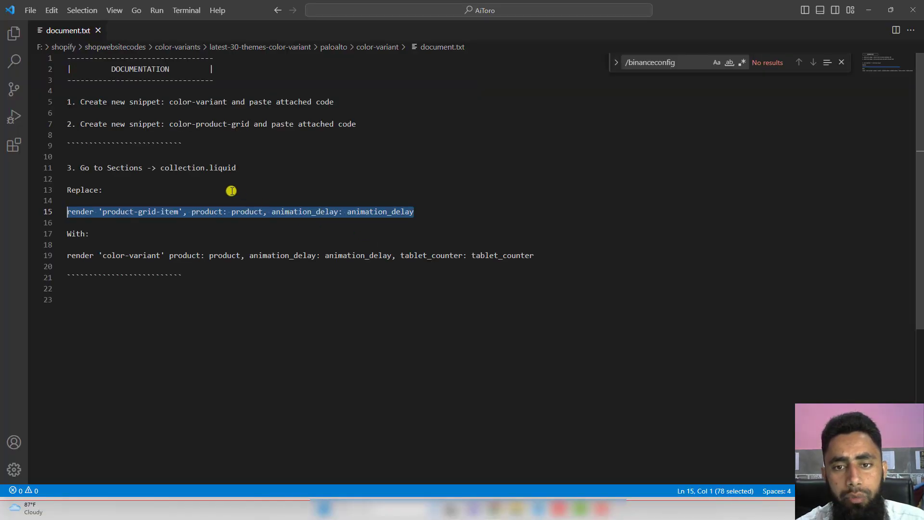
left_click(119, 190)
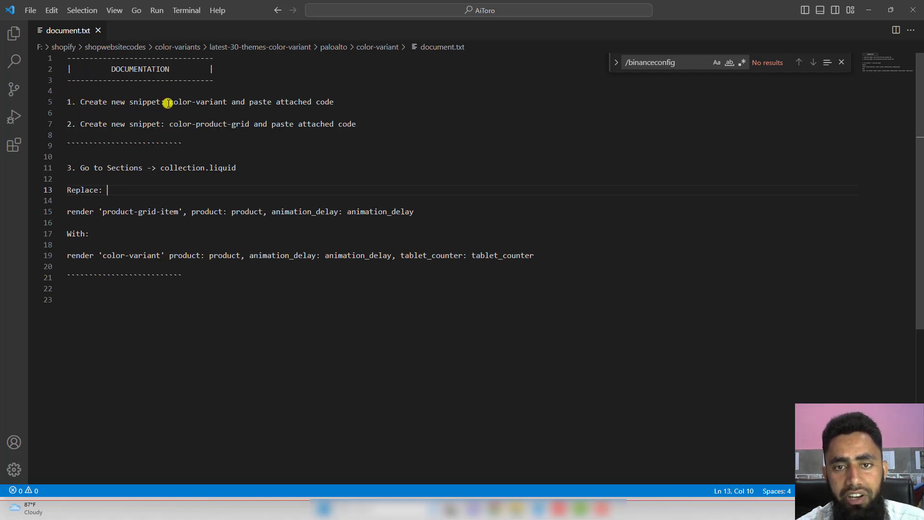
double_click(197, 102)
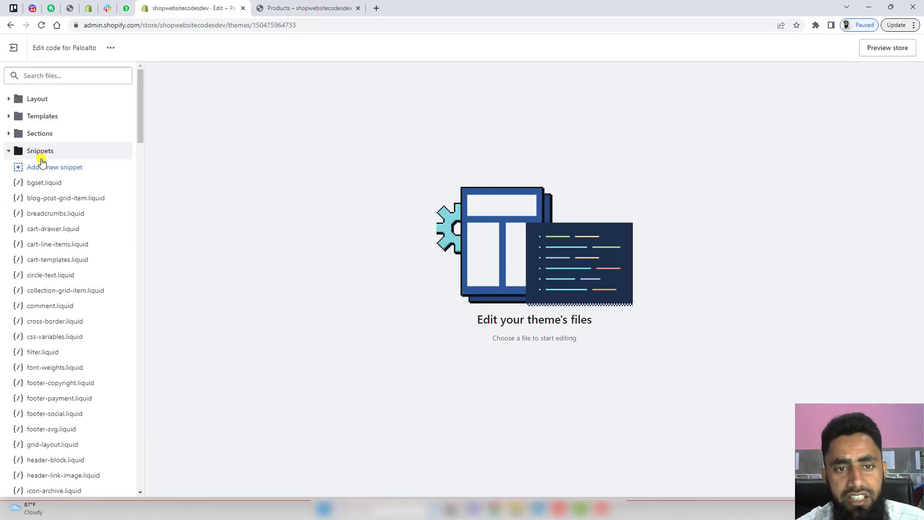
- Create a new theme snippet named color-variant and confirm with Done
left_click(54, 167)
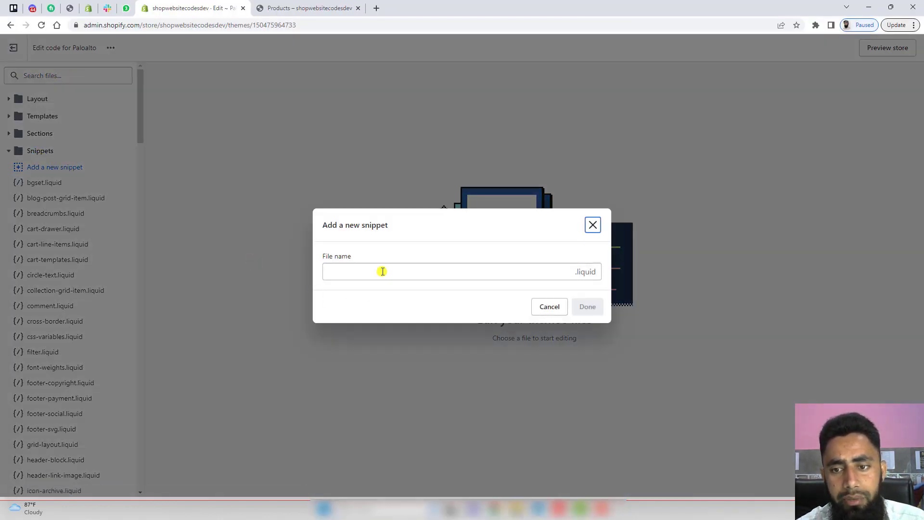
type("color-var")
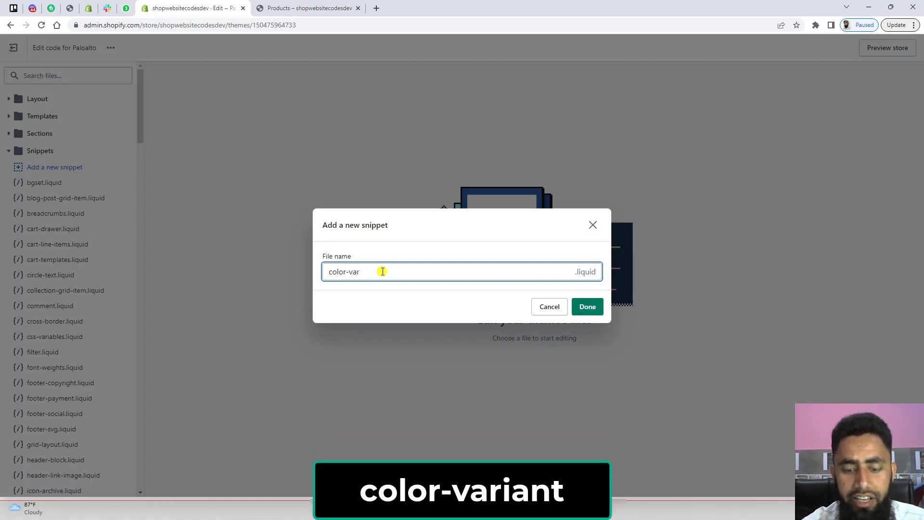
left_click(586, 306)
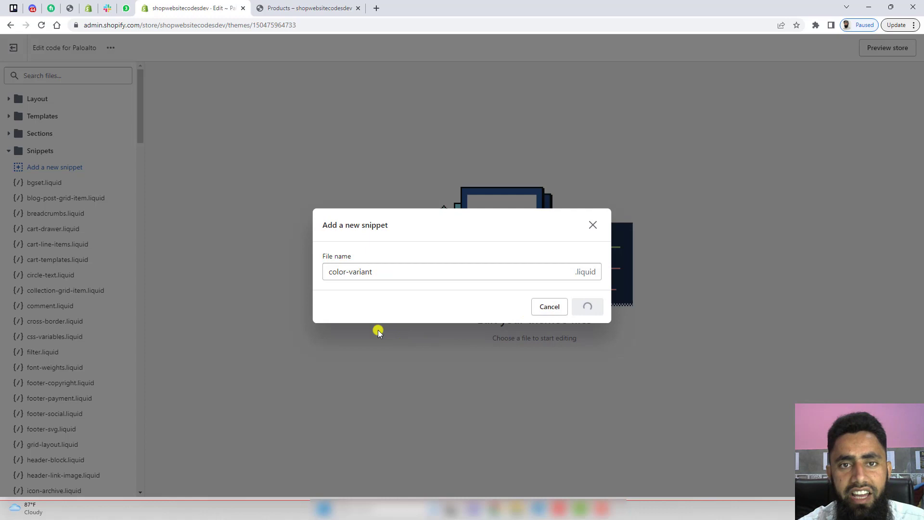
left_click(588, 306)
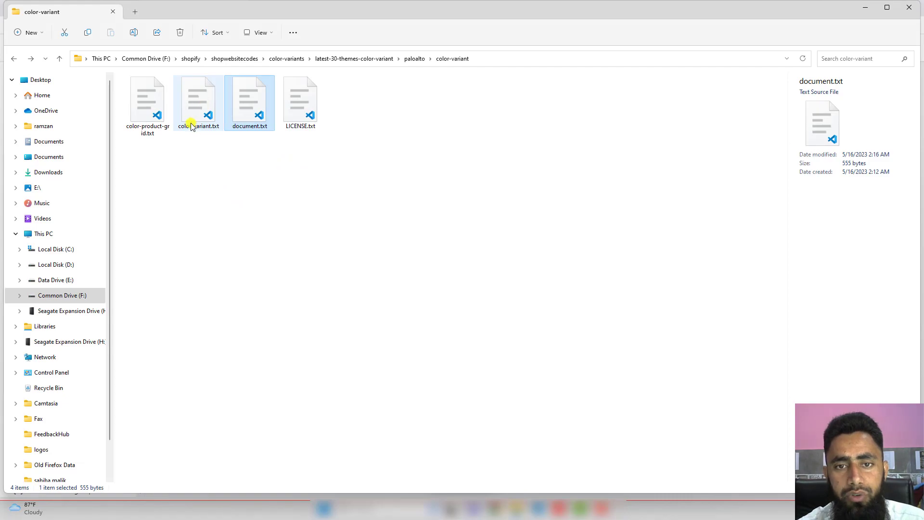
- Copy all of color-variant.txt into the color-variant.liquid snippet and save it
double_click(198, 99)
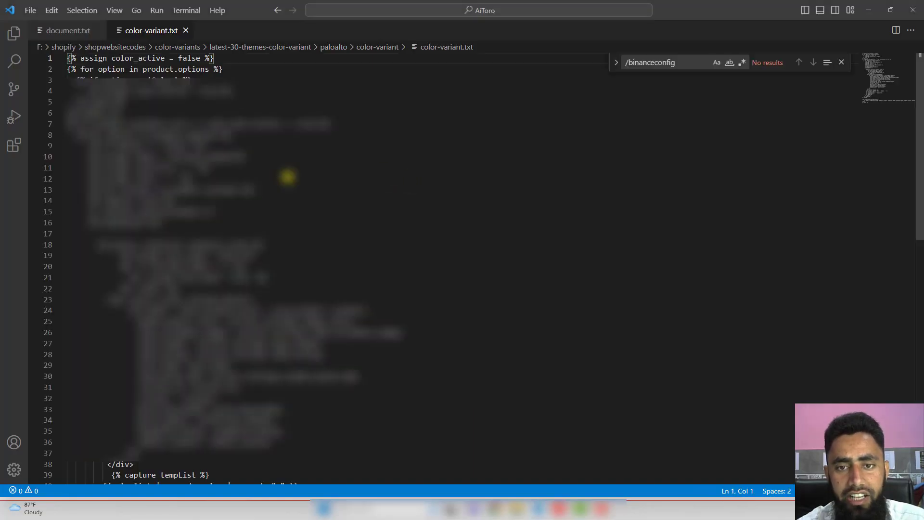
key("ctrl+a")
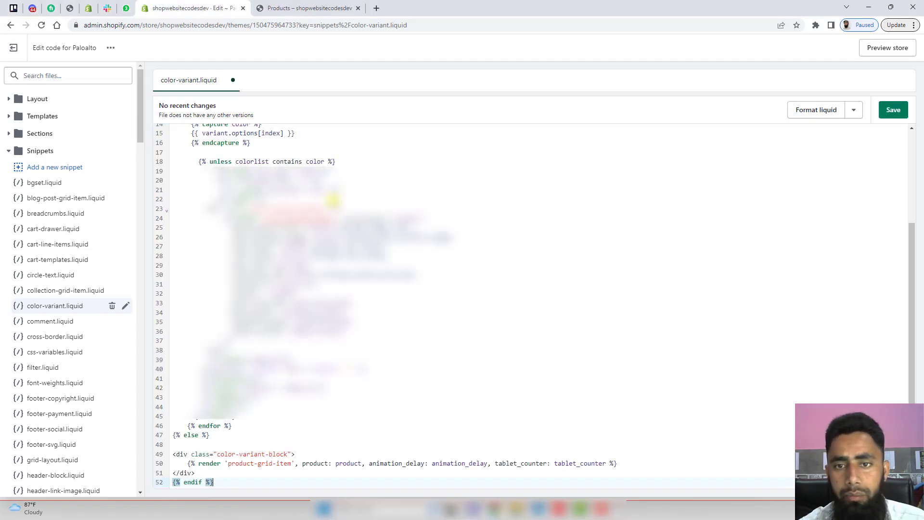
left_click(893, 110)
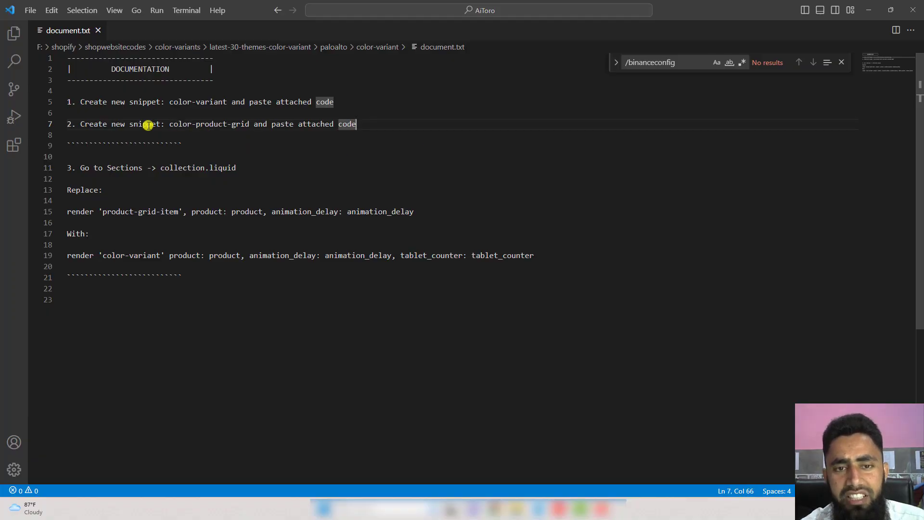
mouse_move(164, 128)
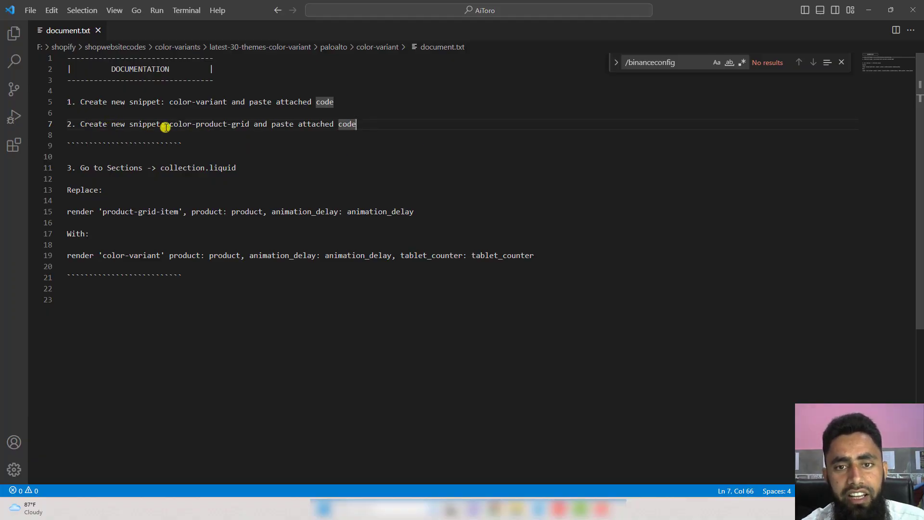
- Create a second theme snippet named color-product-grid from step 2 of the document
double_click(200, 124)
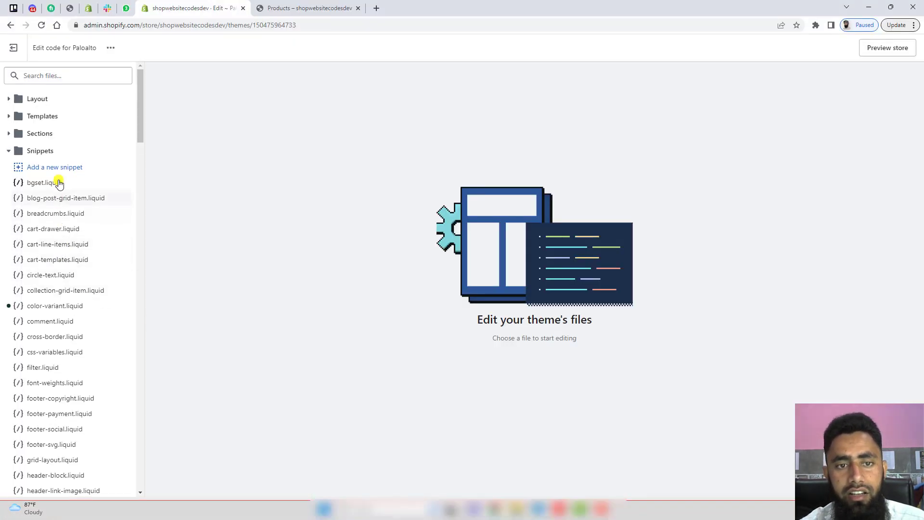
left_click(54, 166)
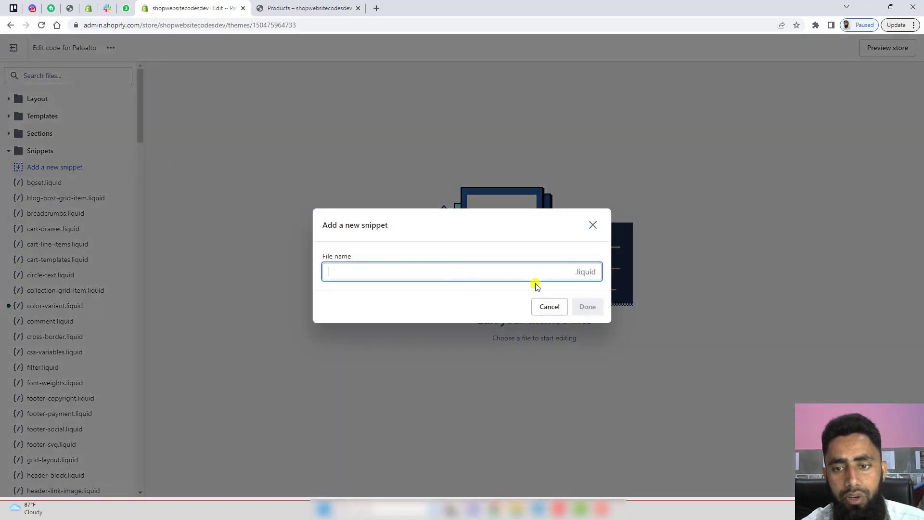
type("color-product-grid")
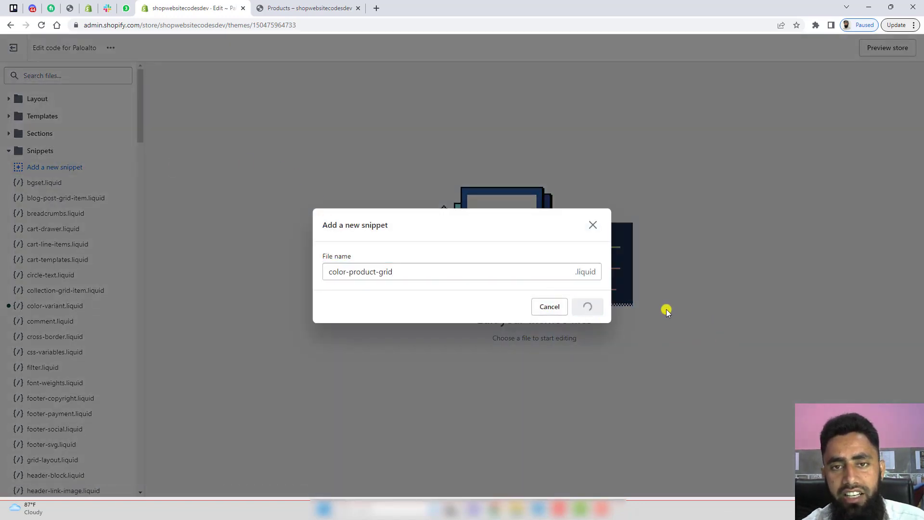
left_click(587, 306)
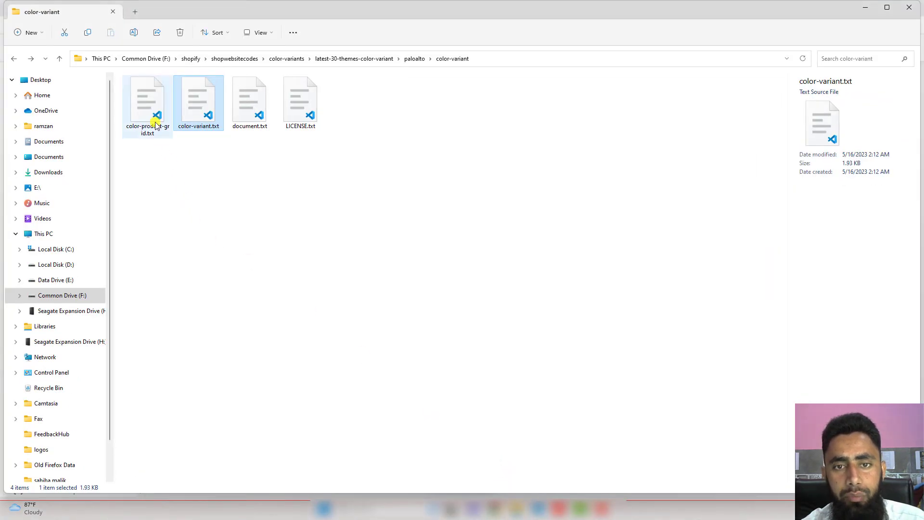
mouse_move(141, 129)
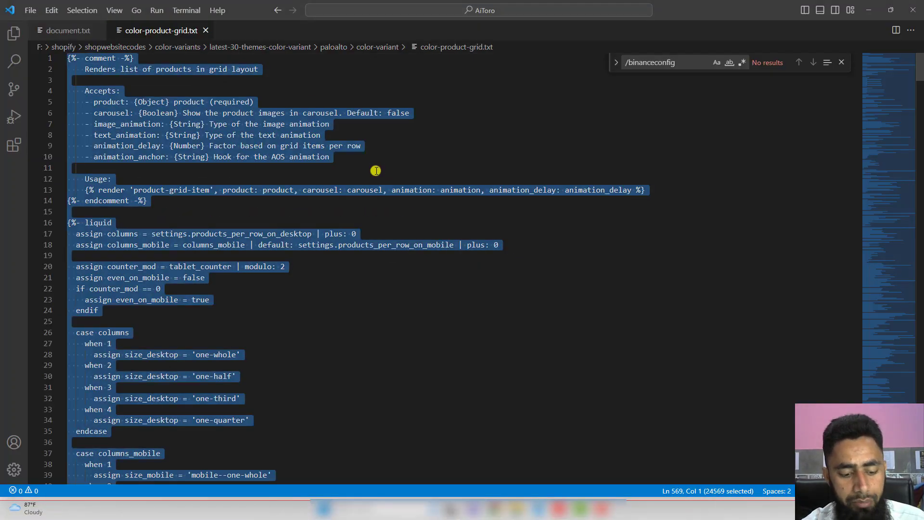
- Paste color-product-grid.txt's code into color-product-grid.liquid and save the snippet
left_click(67, 30)
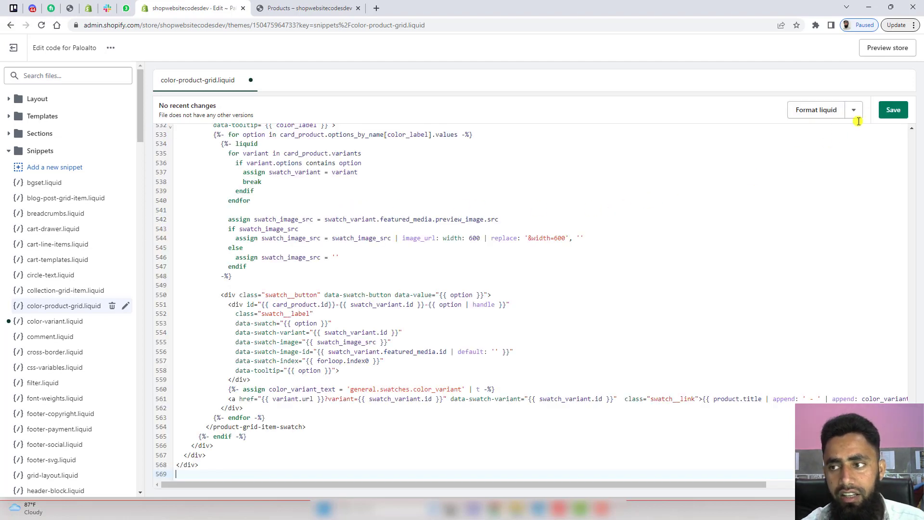
left_click(893, 110)
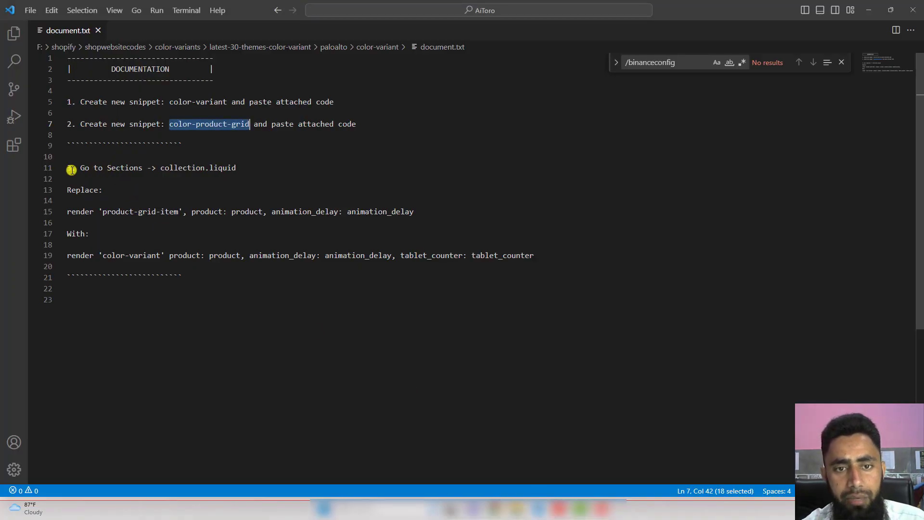
- Select step 3's file name collection.liquid and expand the theme's Sections folder
left_click(171, 167)
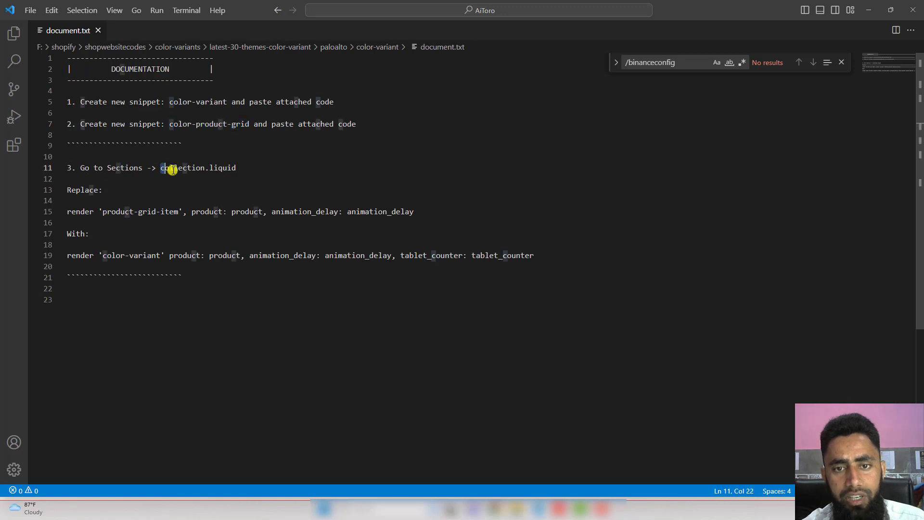
double_click(223, 167)
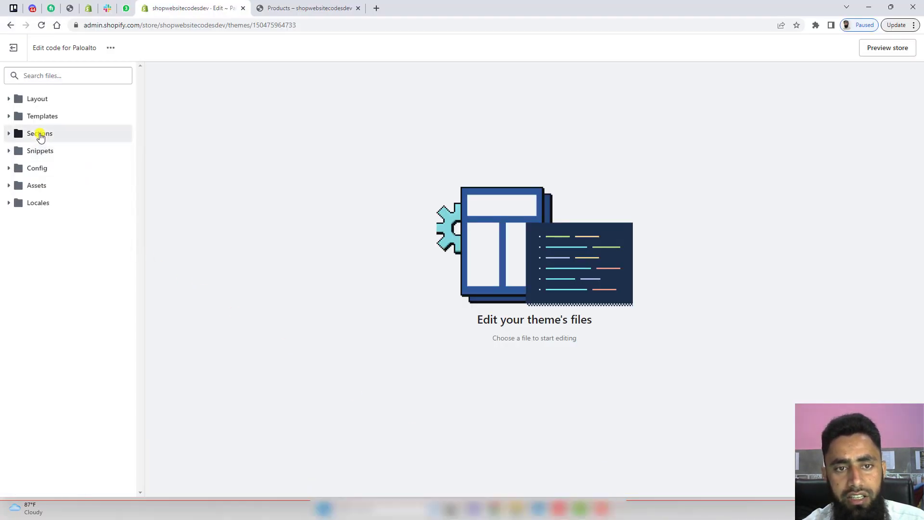
left_click(40, 133)
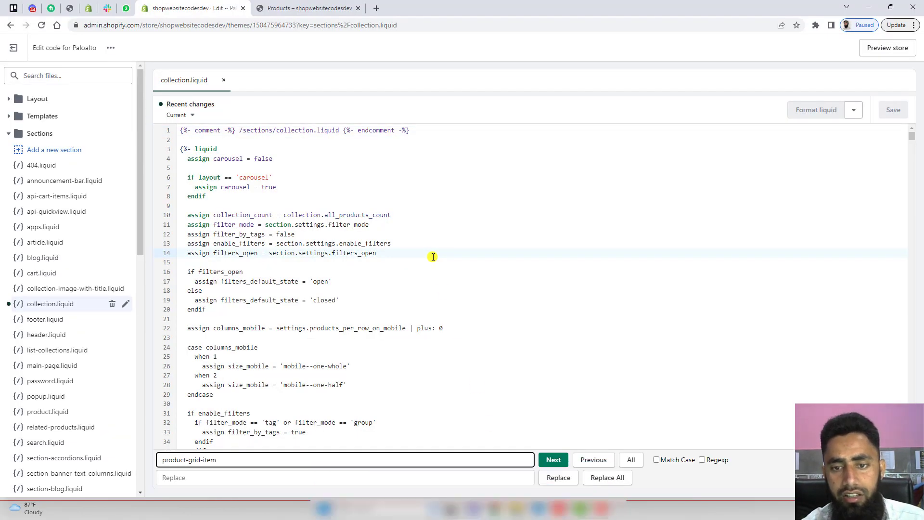
- Locate the second product-grid-item render in collection.liquid and mark its arguments for replacement
left_click(553, 460)
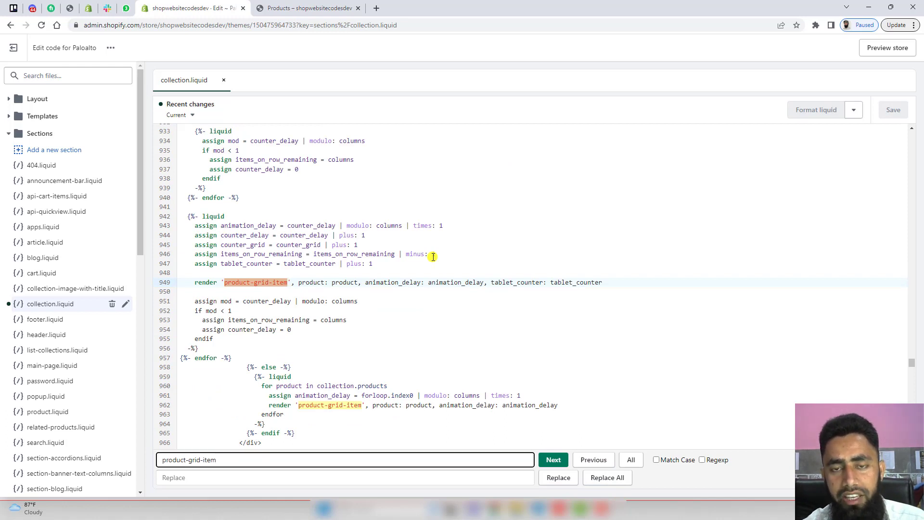
mouse_move(219, 283)
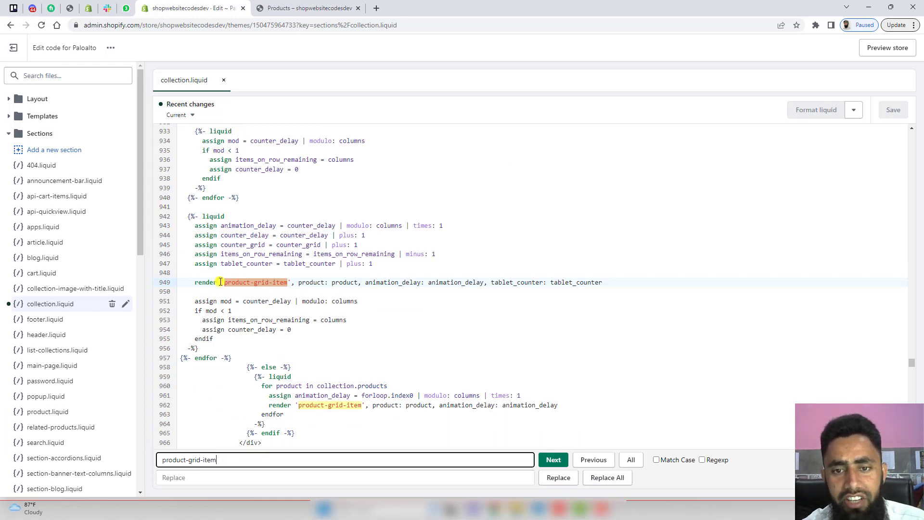
left_click(553, 459)
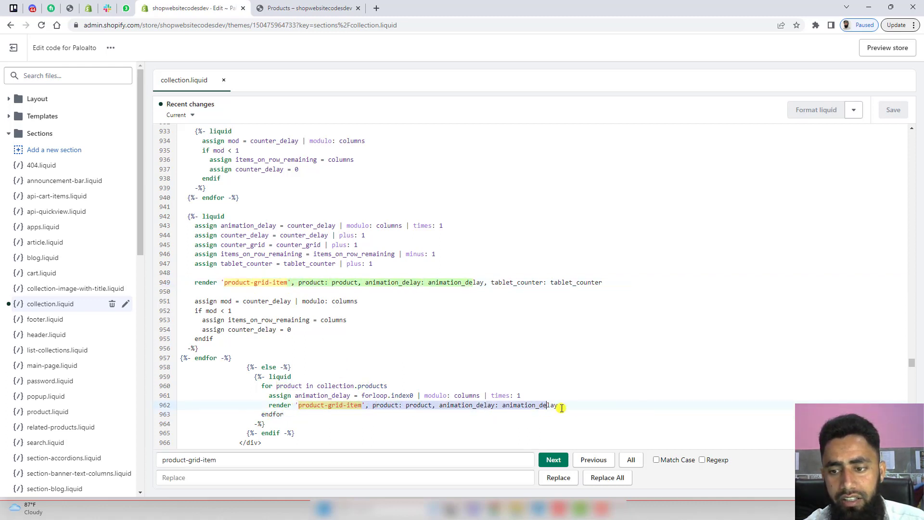
left_click(553, 461)
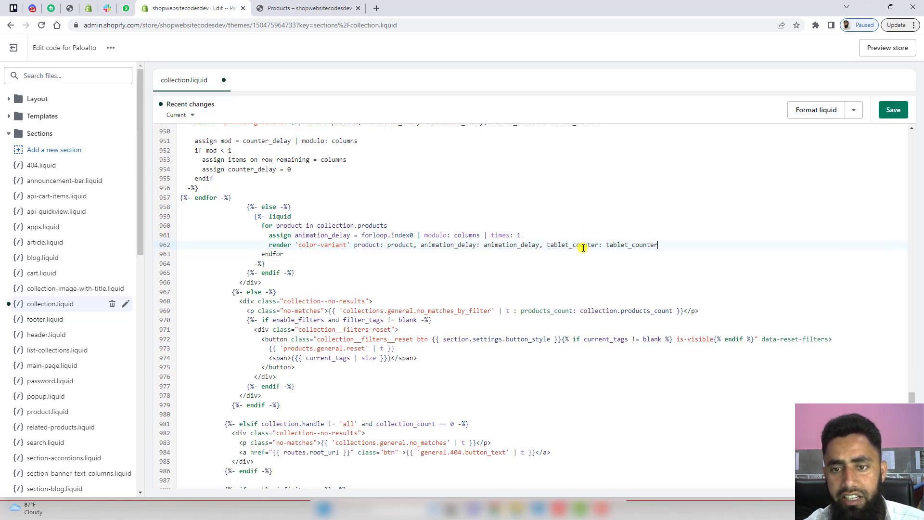
- Render color-variant with tablet_counter instead, save collection.liquid and close its tab
left_click(892, 109)
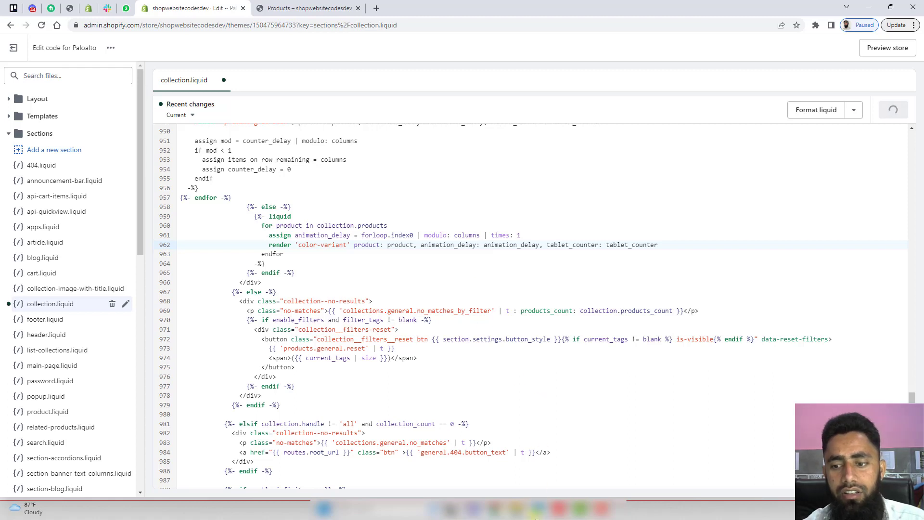
key("ctrl+s")
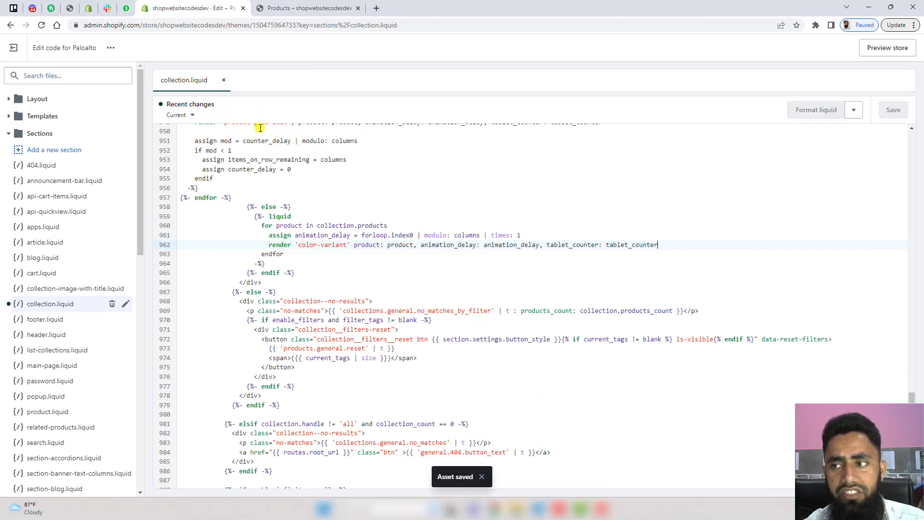
left_click(224, 80)
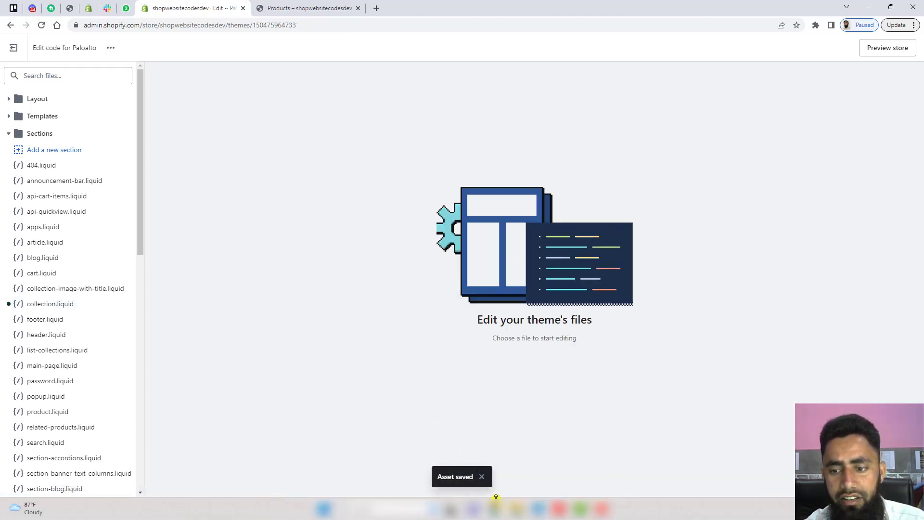
mouse_move(230, 264)
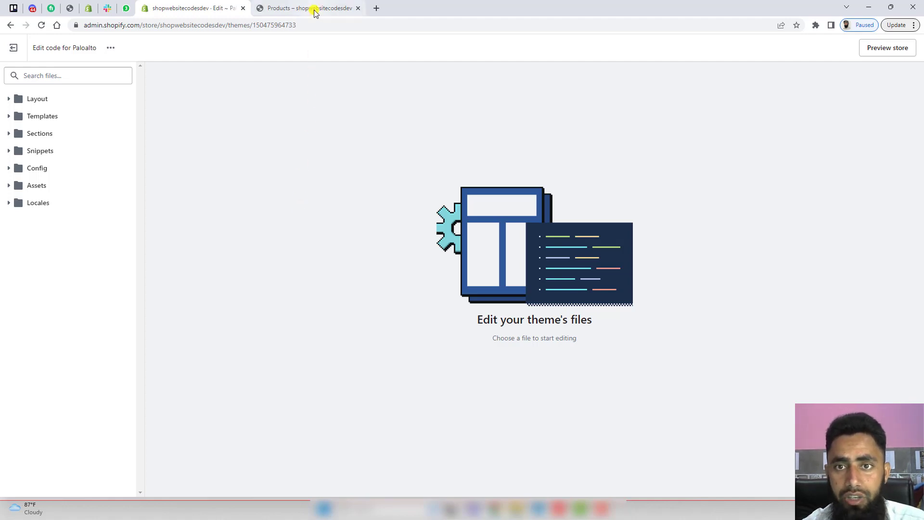
- Review the storefront catalog now showing colour swatches under each card, ending at the page top
left_click(306, 8)
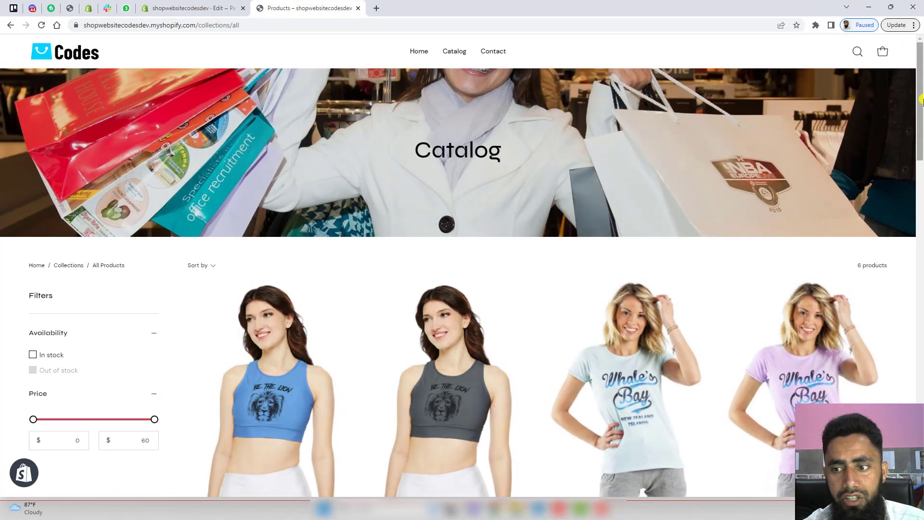
scroll("down", 3)
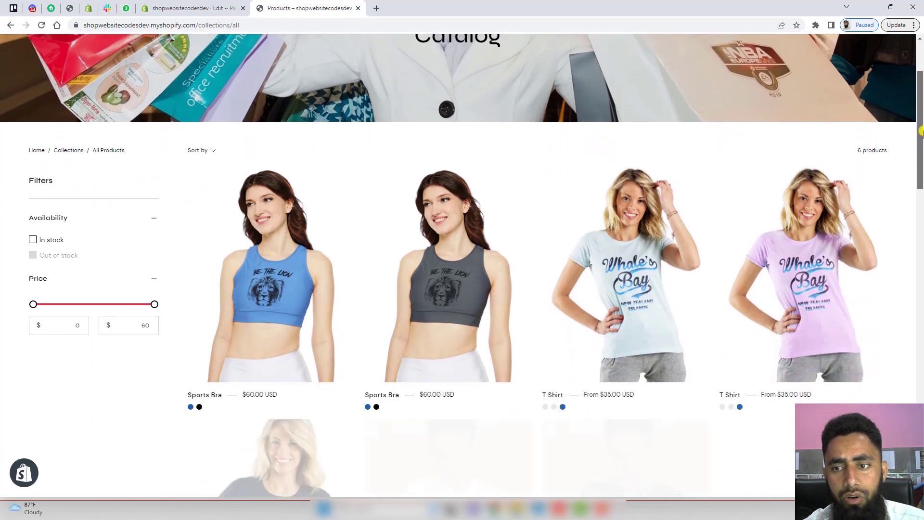
scroll("down", 3)
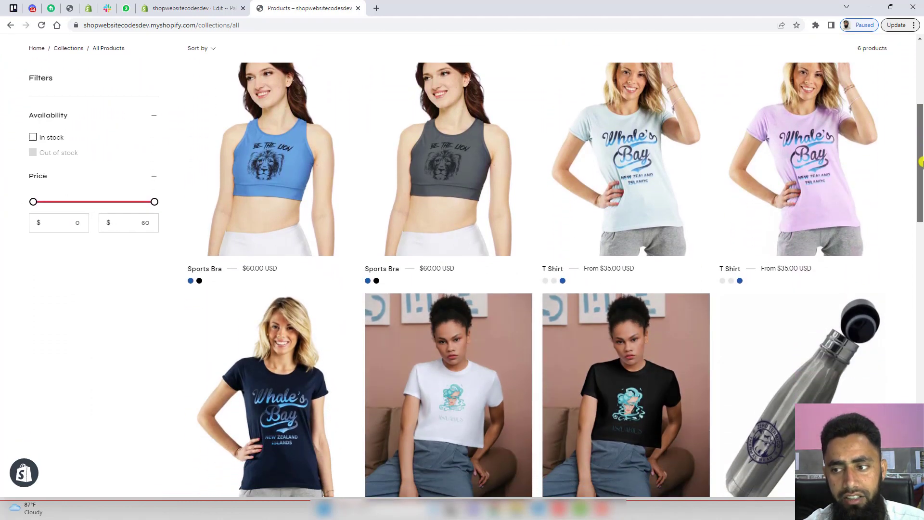
scroll("down", 3)
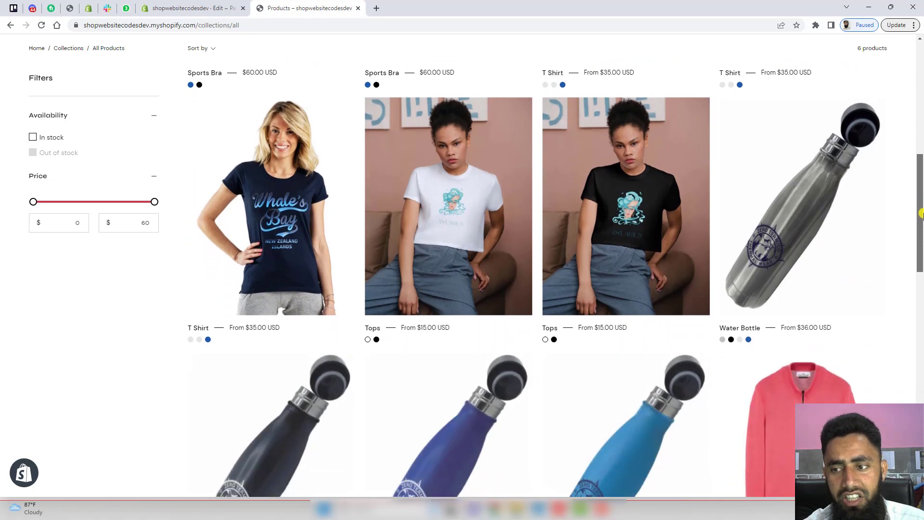
scroll("down", 3)
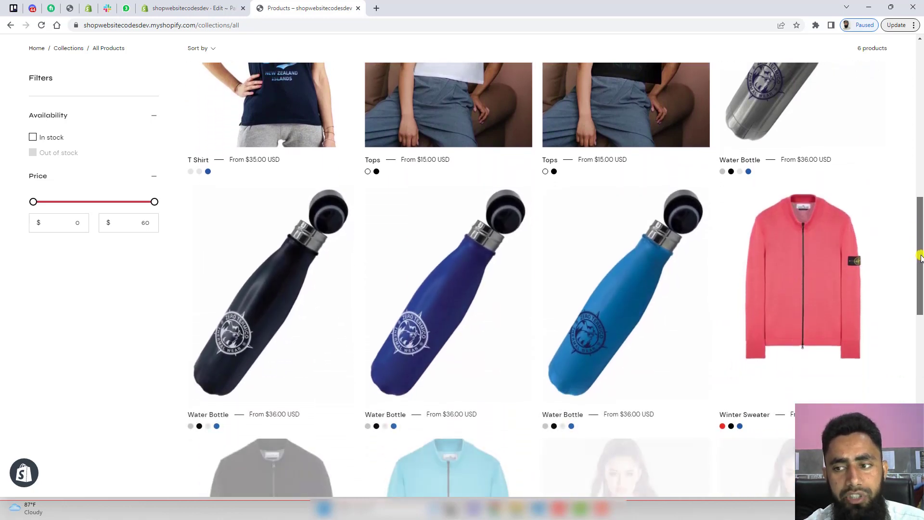
scroll("down", 3)
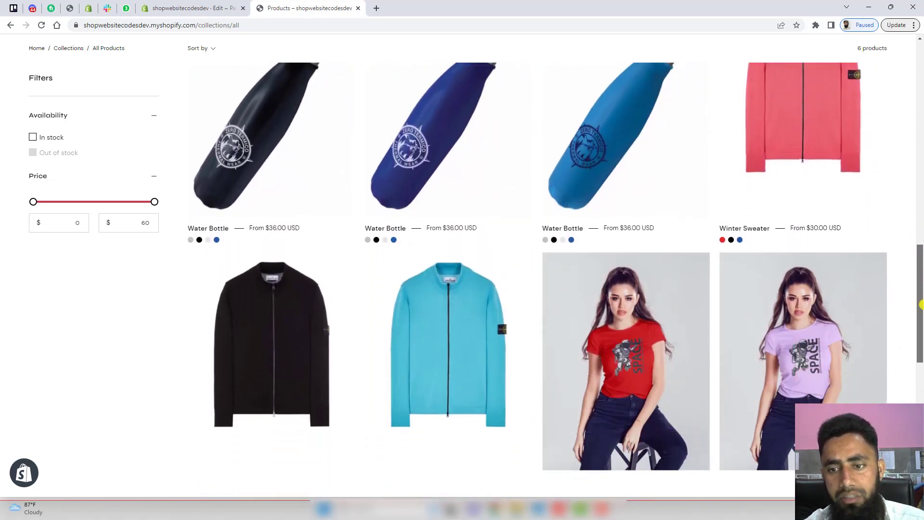
scroll("down", 3)
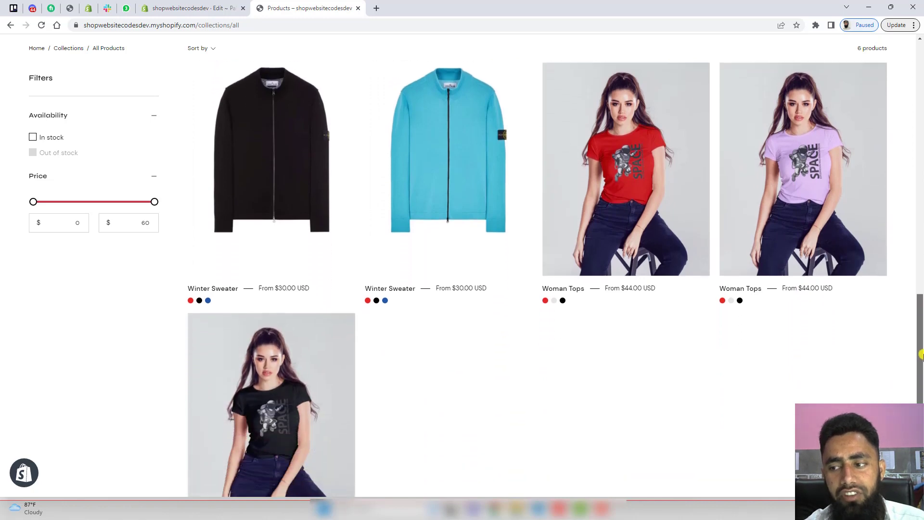
scroll("down", 3)
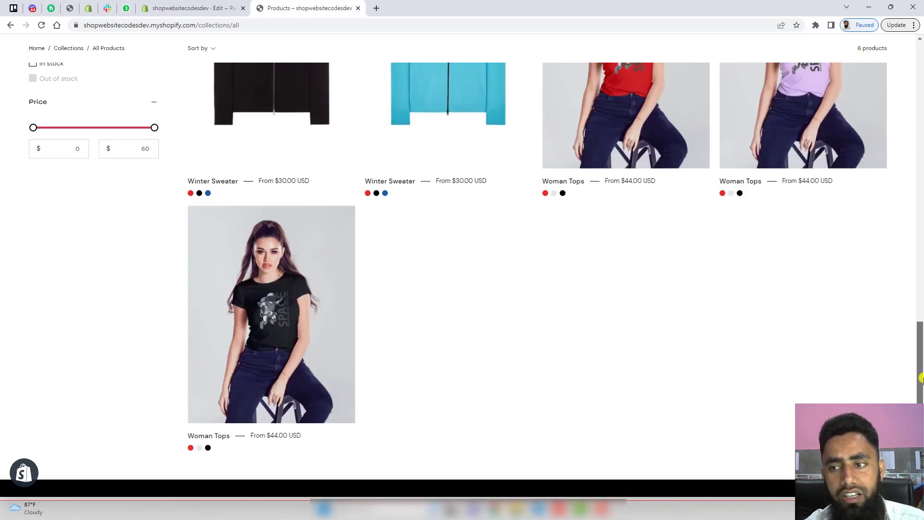
scroll("up", 3)
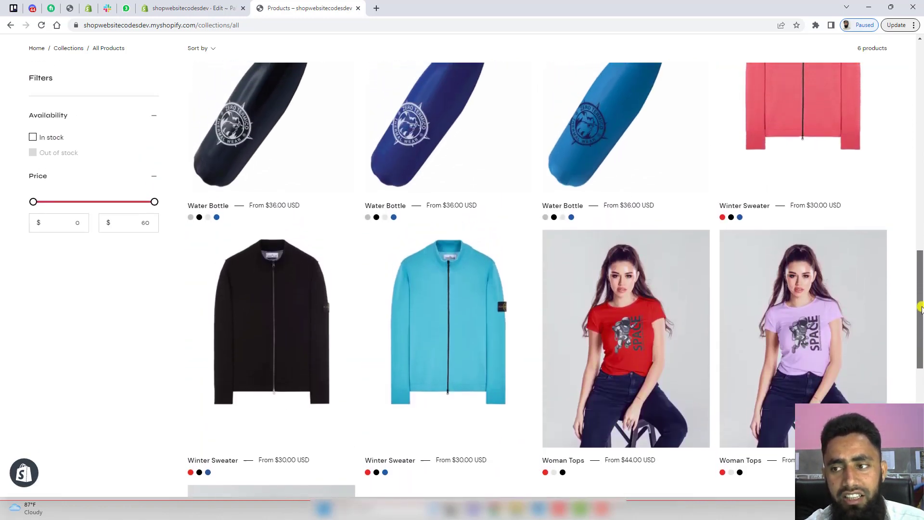
scroll("up", 3)
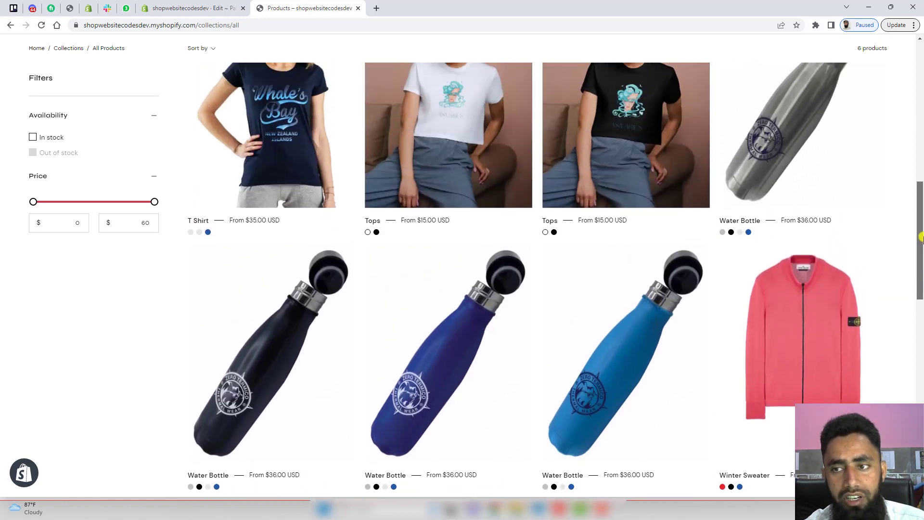
scroll("up", 3)
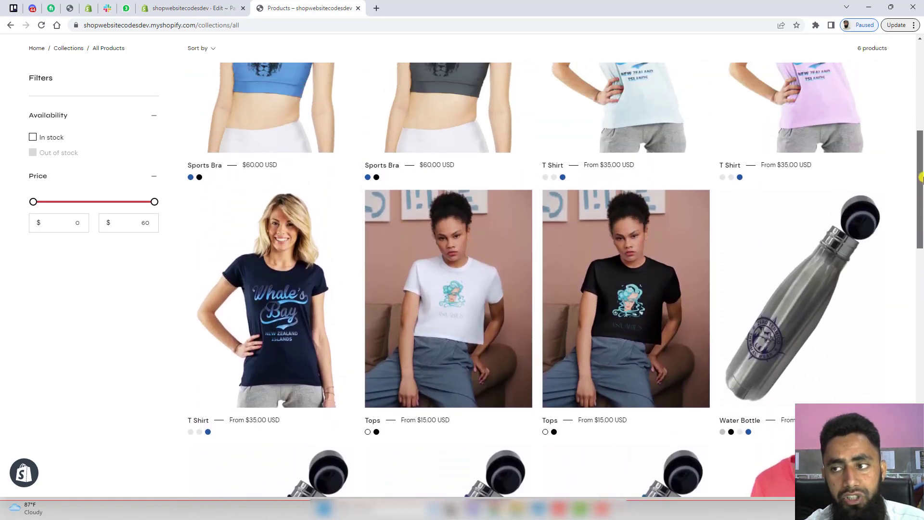
scroll("up", 3)
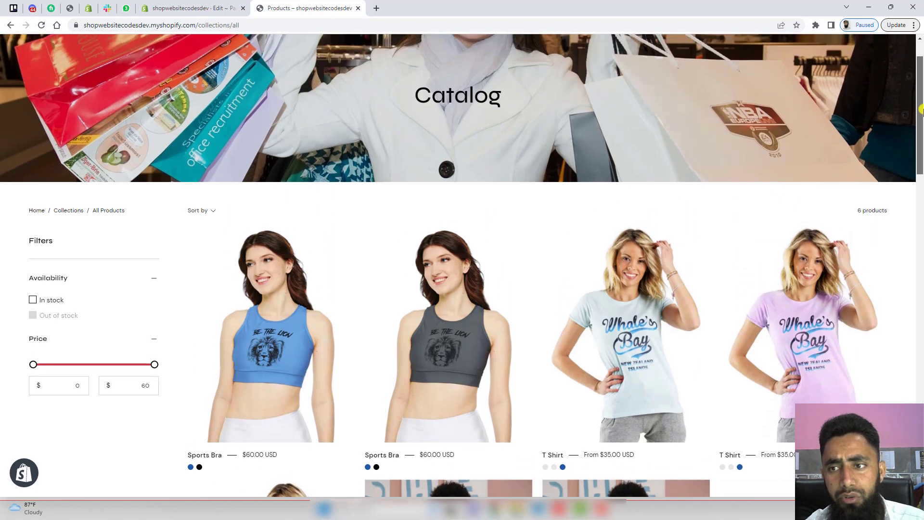
scroll("up", 3)
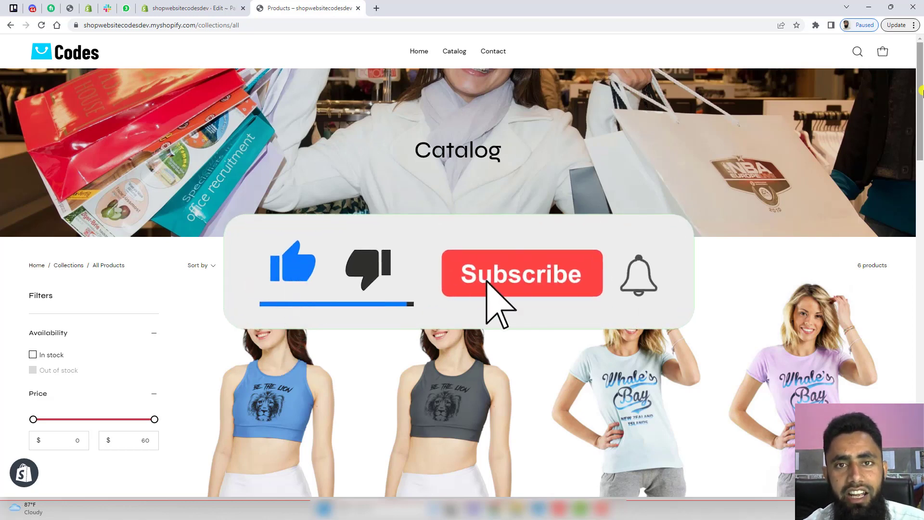
left_click(521, 273)
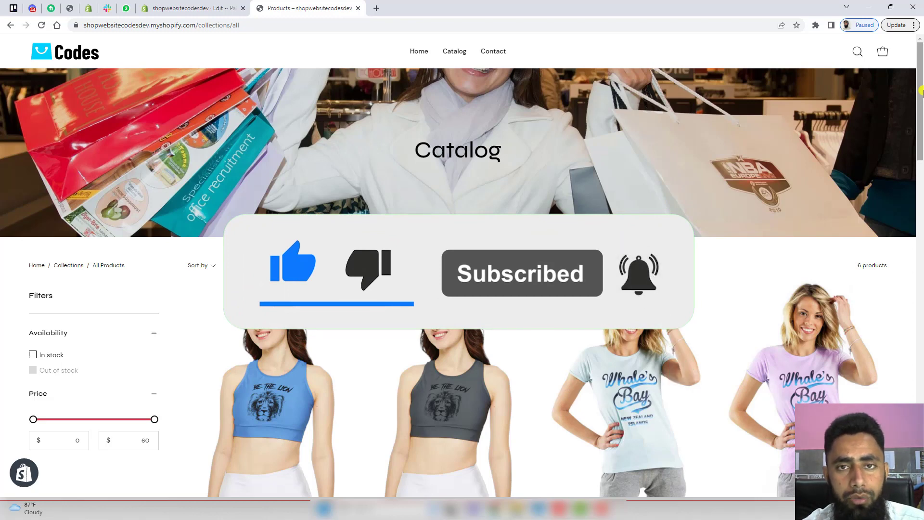